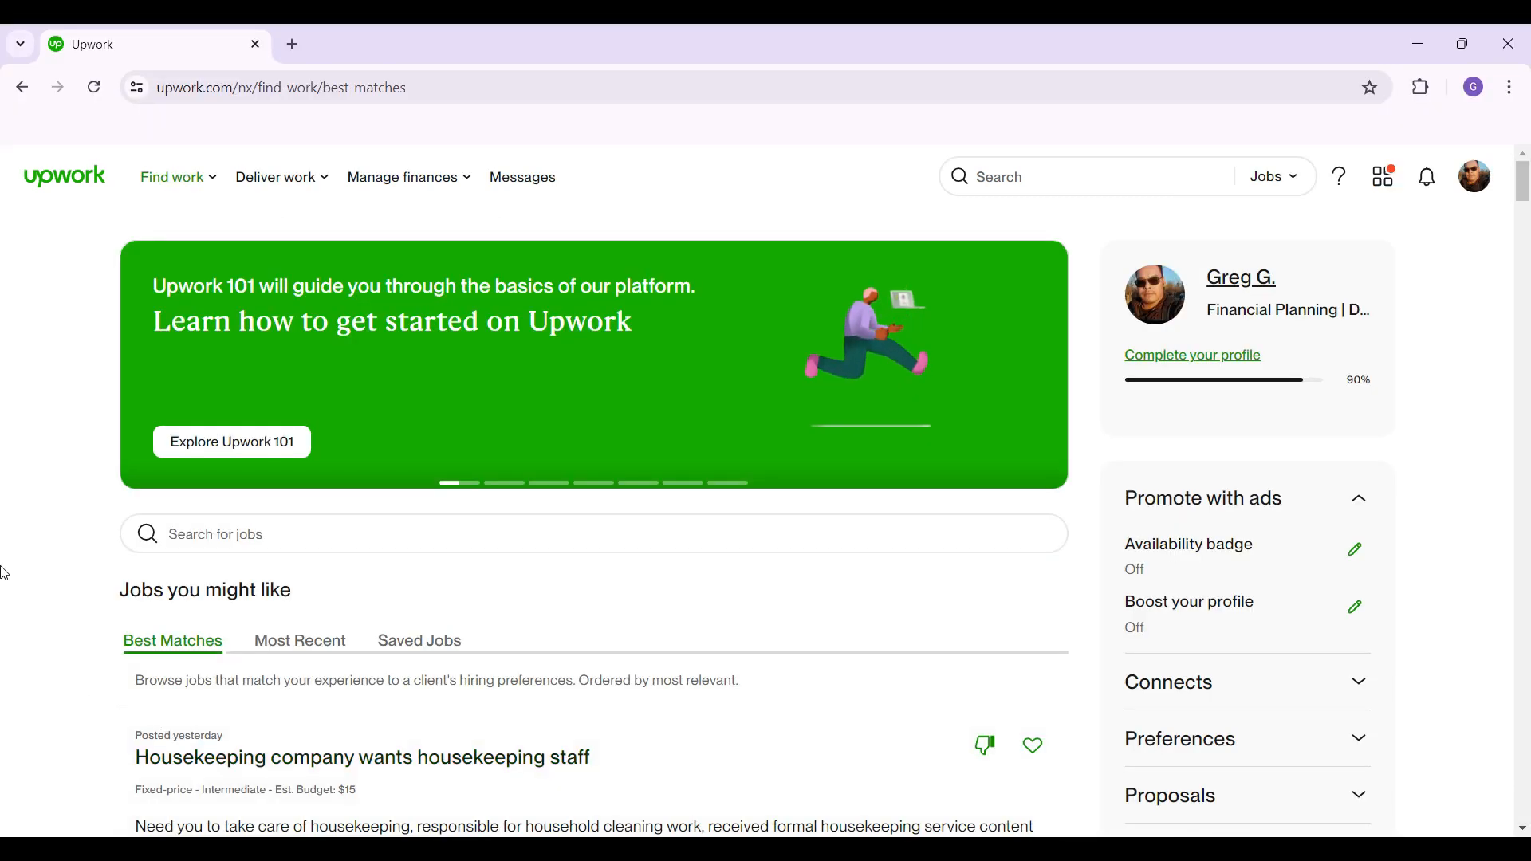
# Step: Bring up the profile and account menu from the avatar over the feed
pyautogui.scroll(-3)
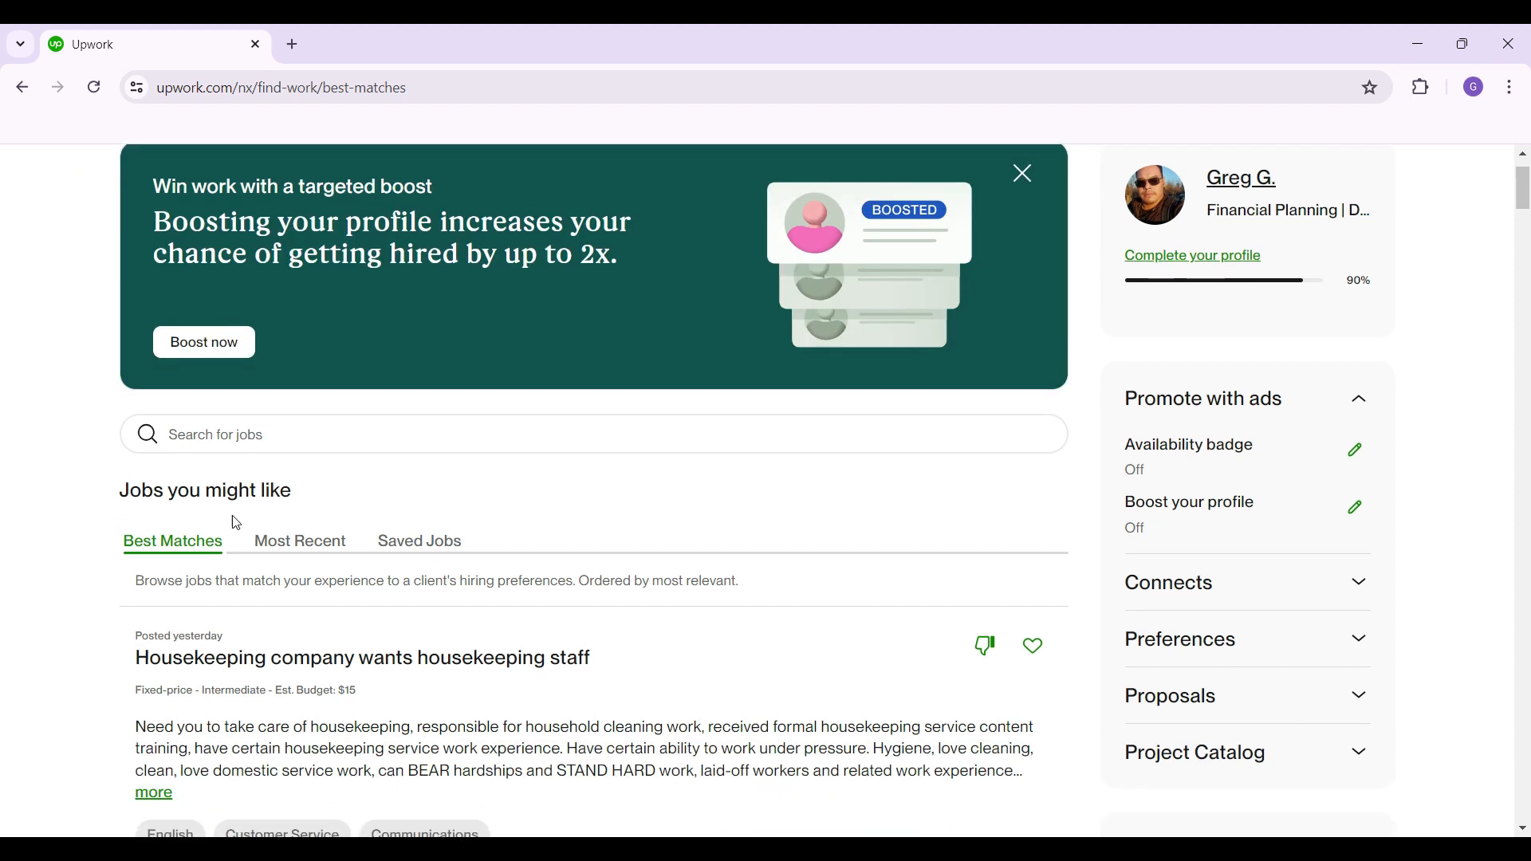
pyautogui.scroll(-3)
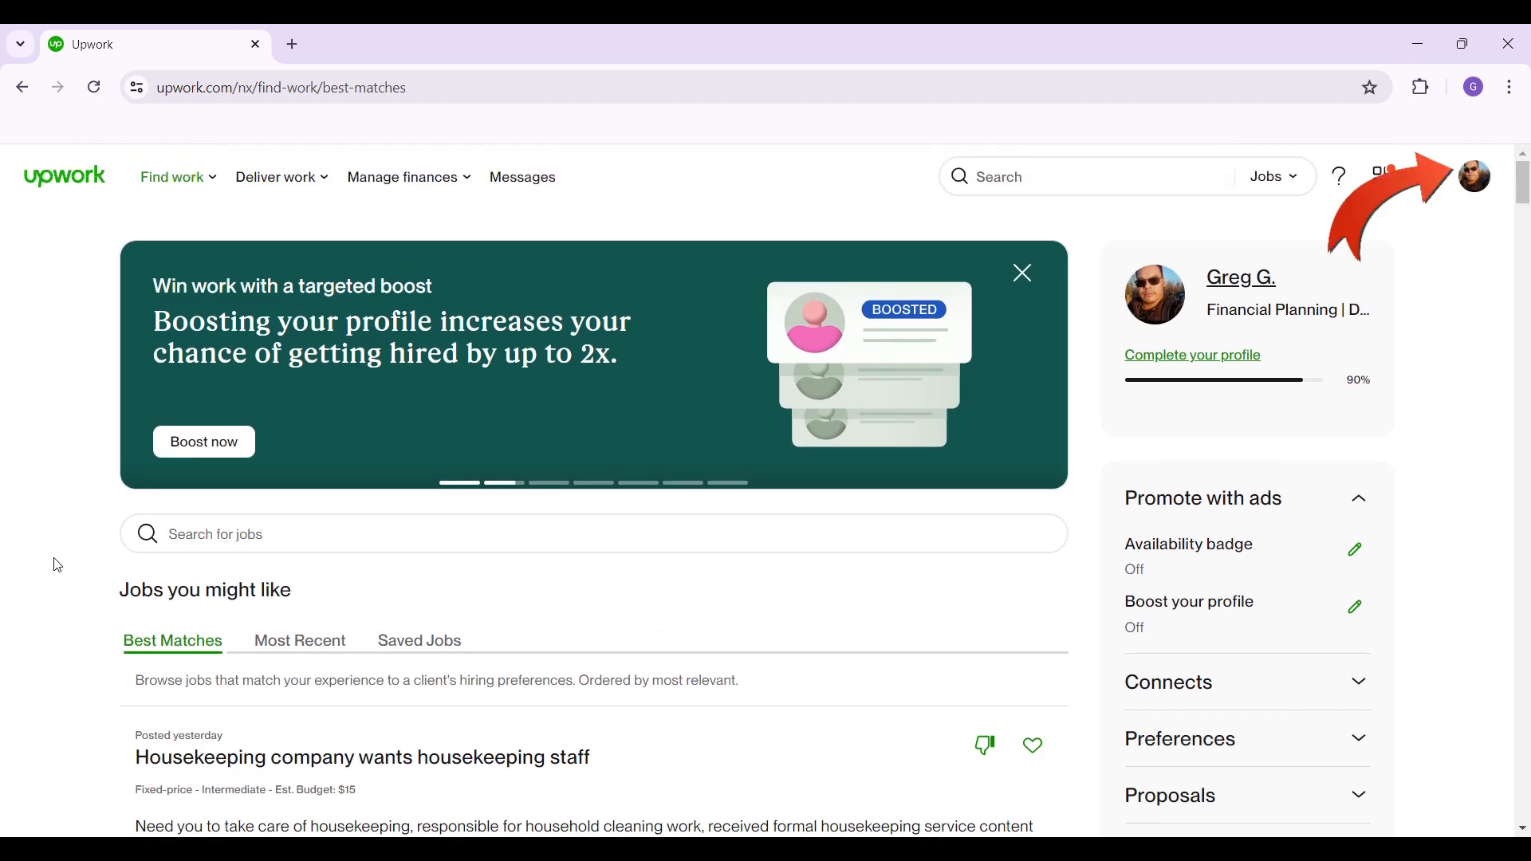
pyautogui.moveTo(1474, 177)
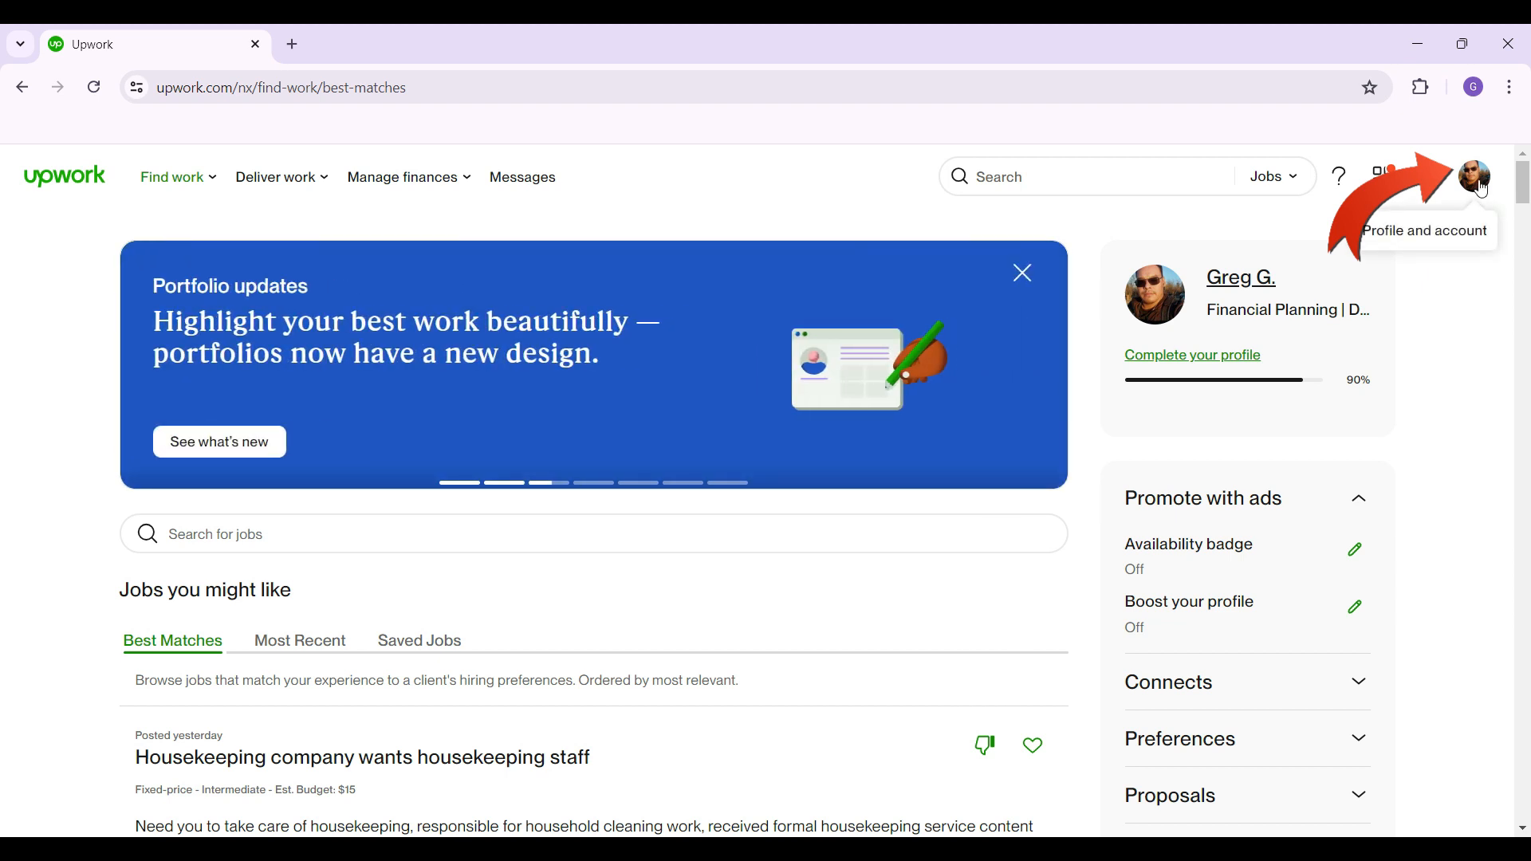
pyautogui.click(1481, 177)
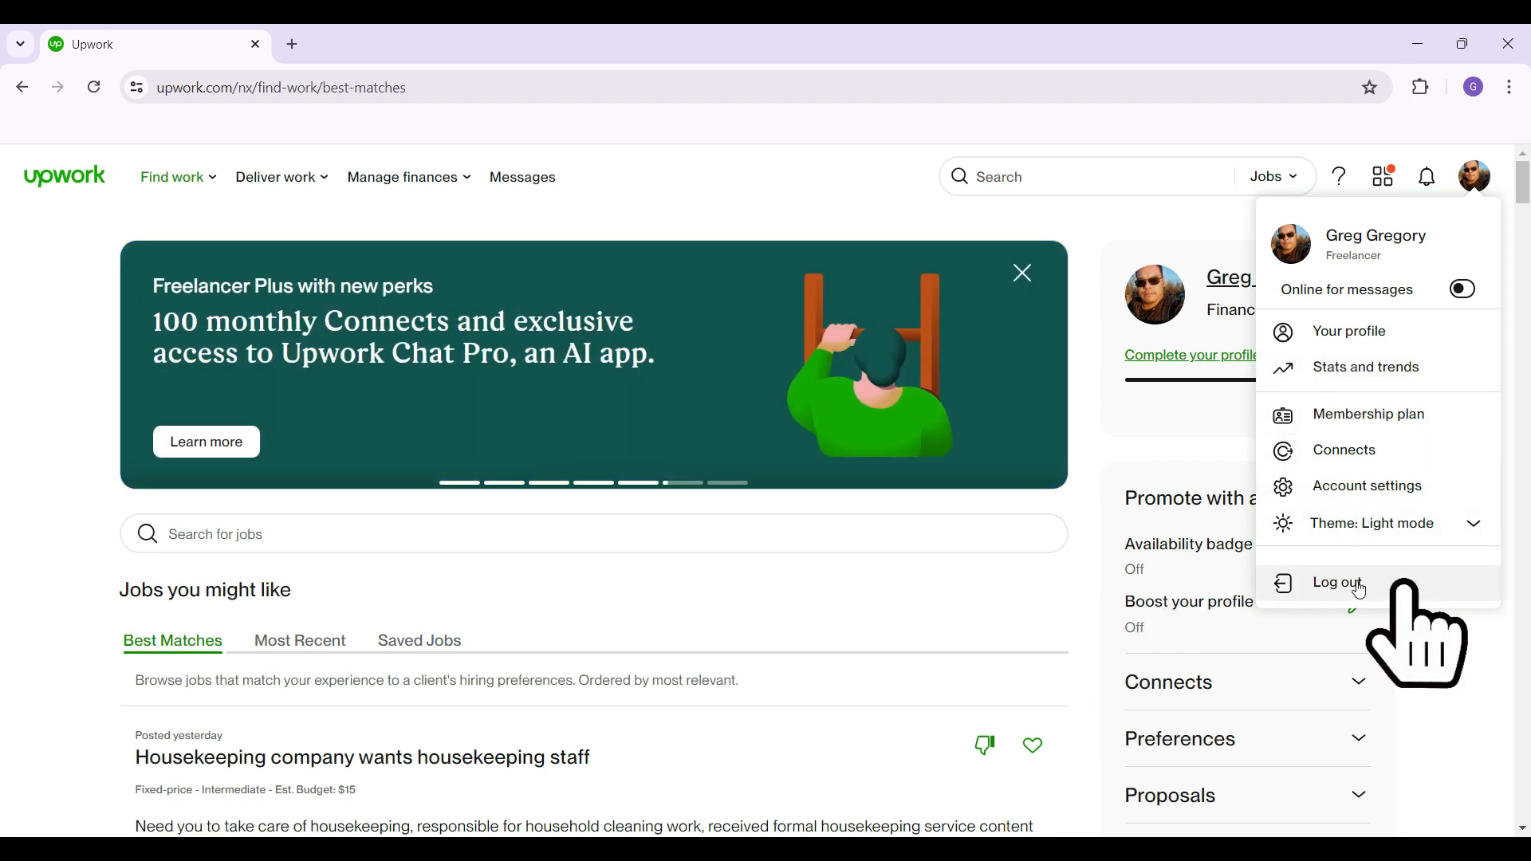
# Step: Log out so Upwork returns to its 'Log in to Upwork' page
pyautogui.click(1337, 583)
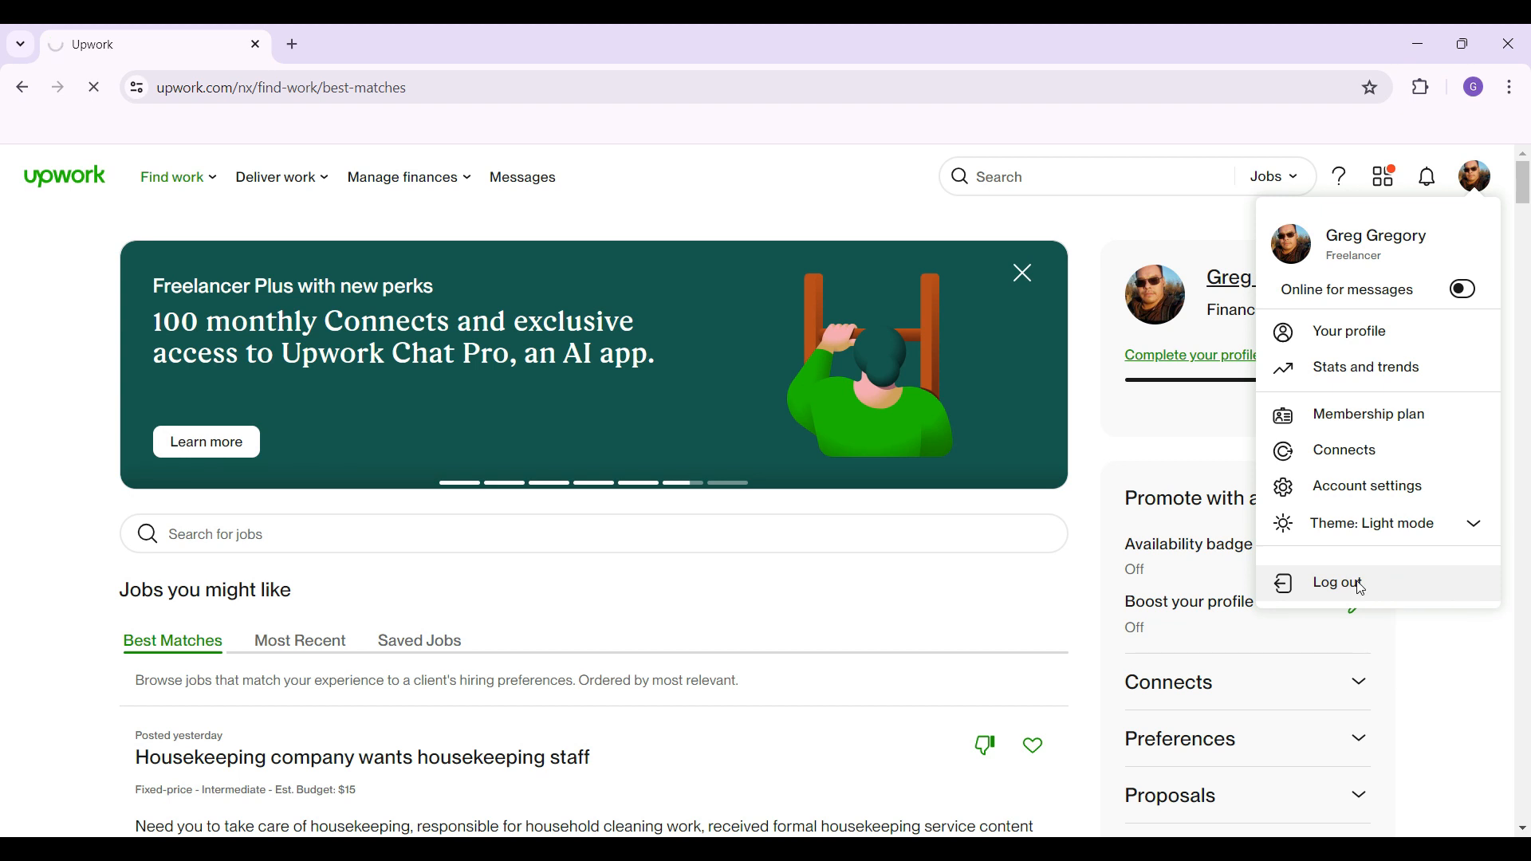
pyautogui.click(1338, 583)
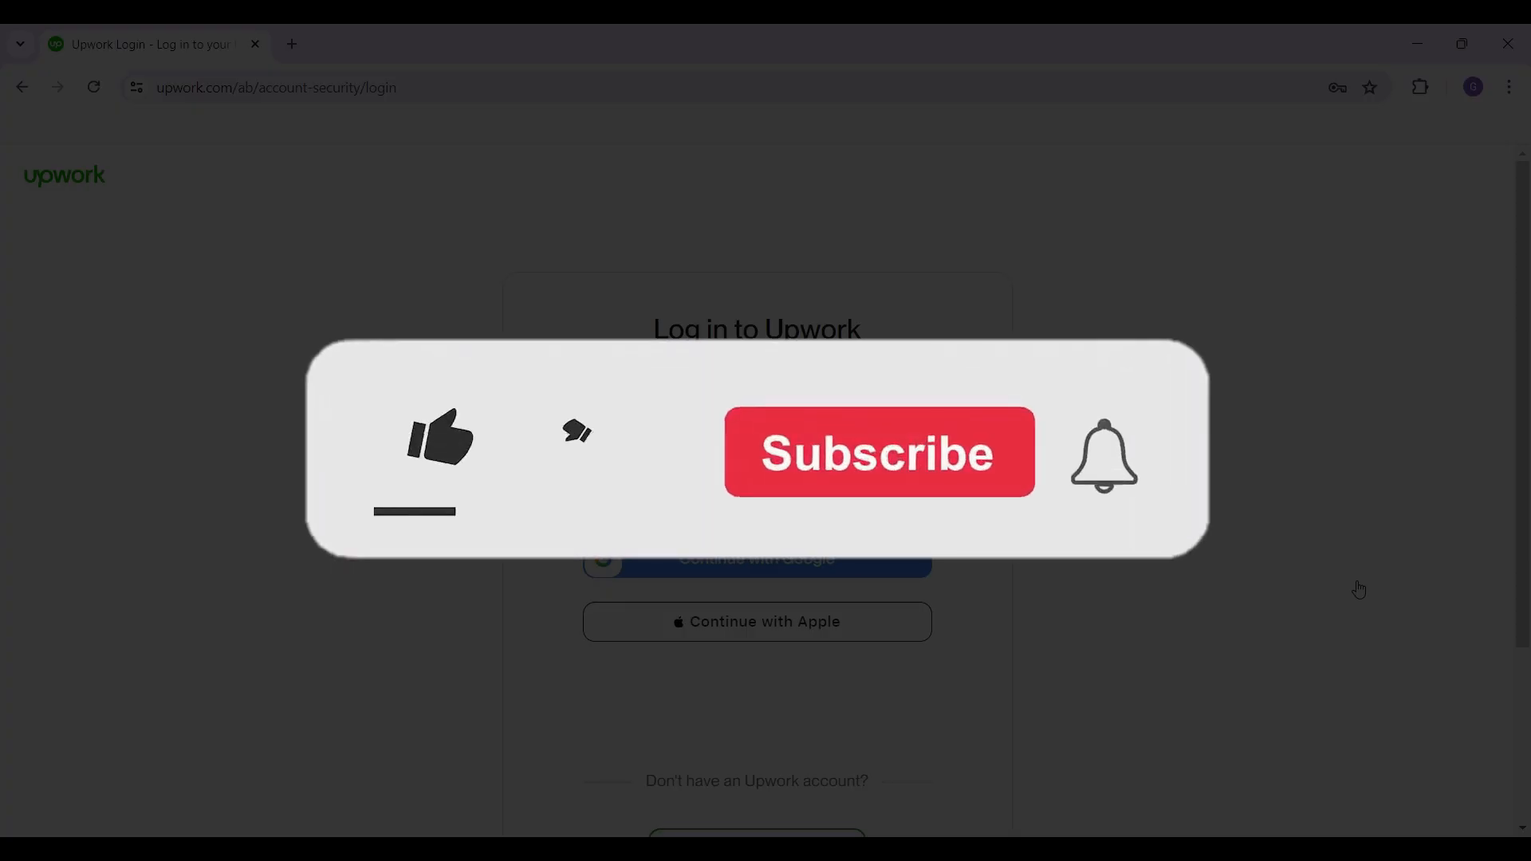
pyautogui.click(436, 445)
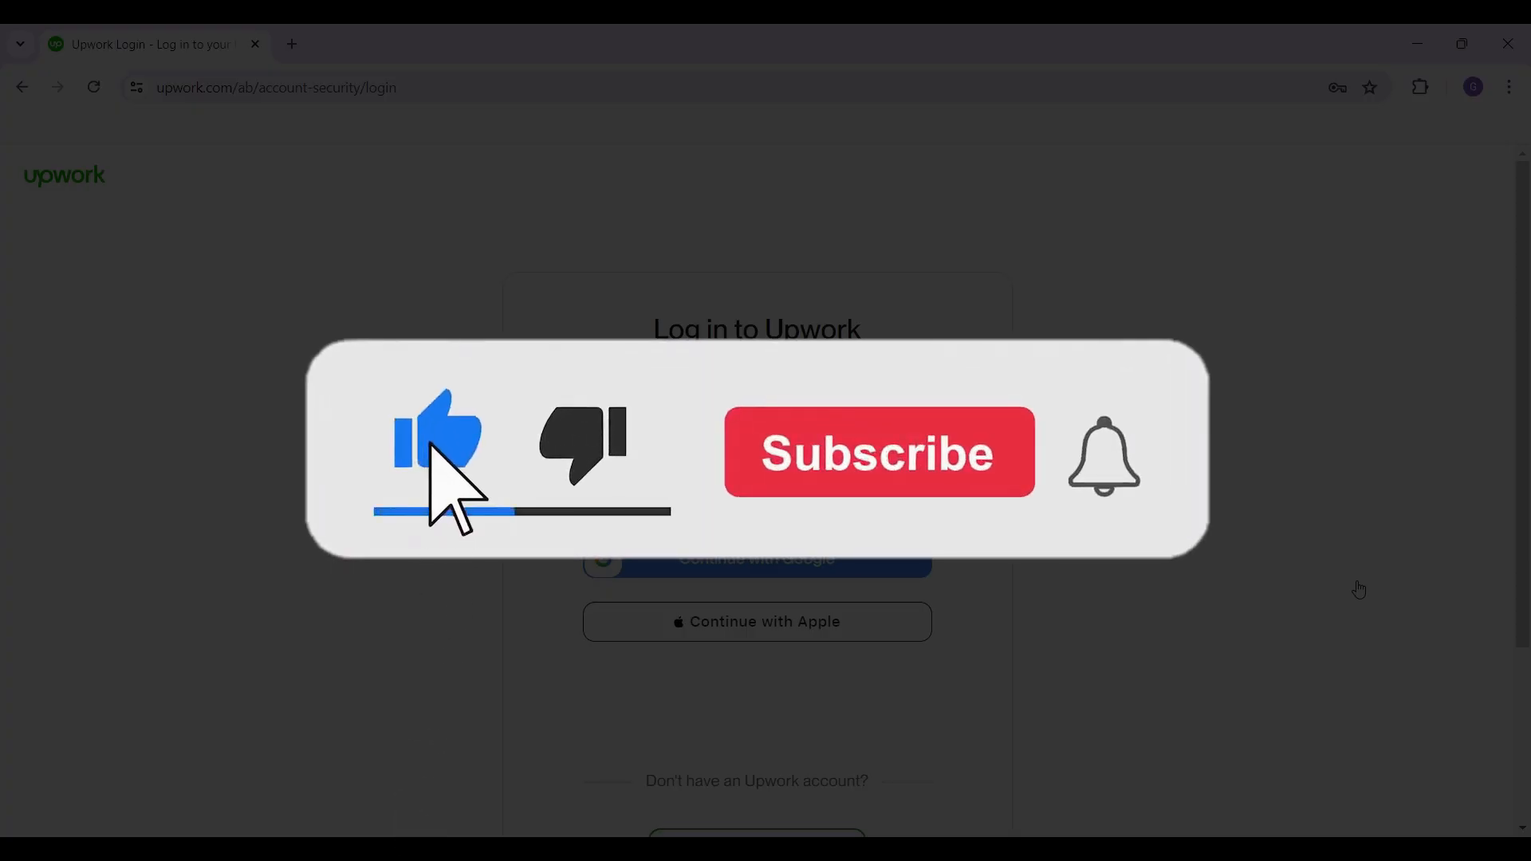
pyautogui.click(875, 451)
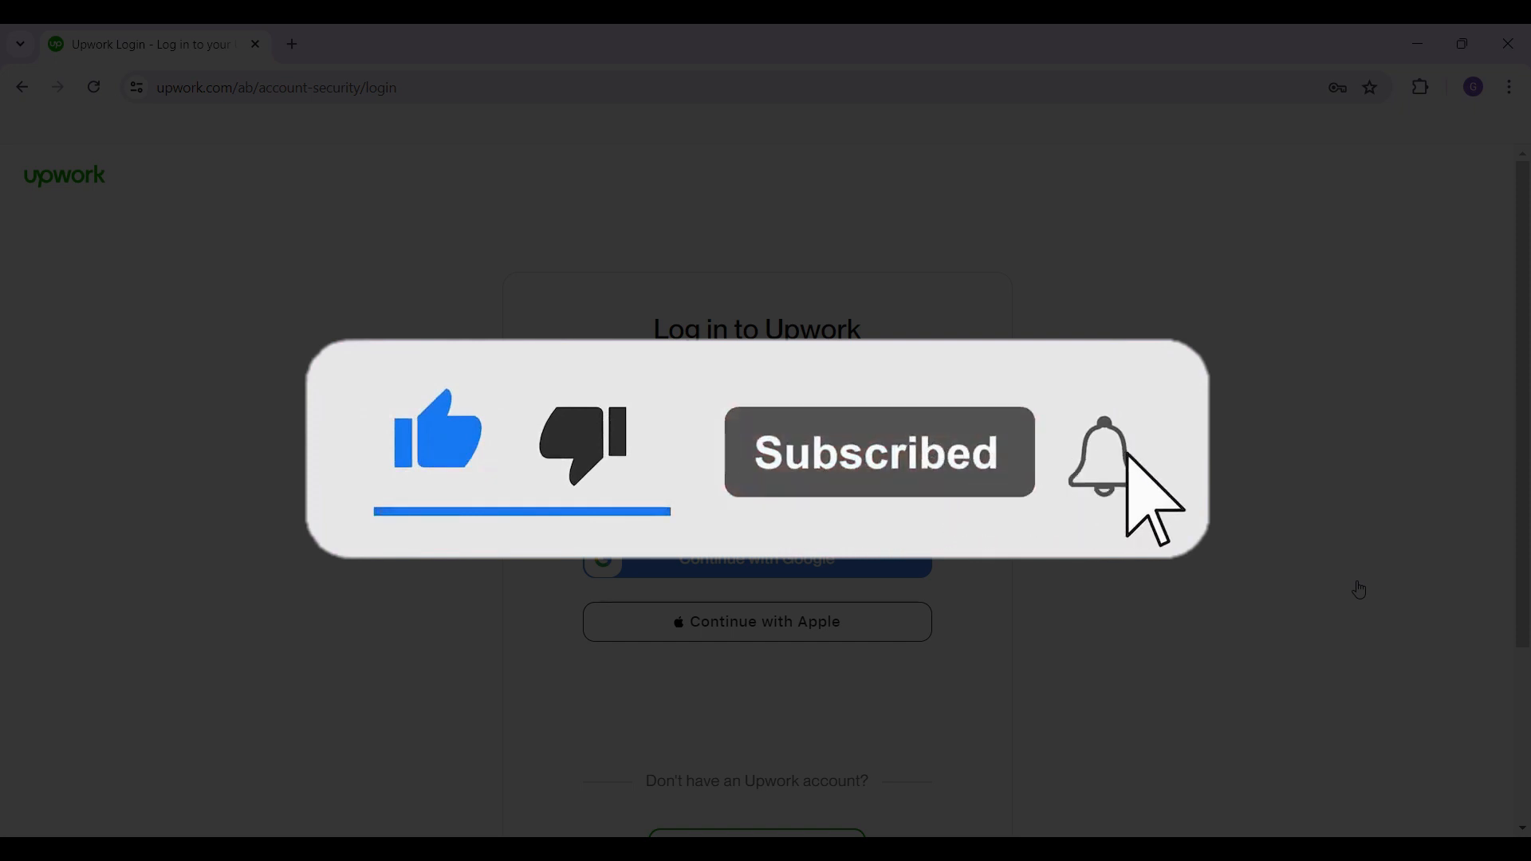